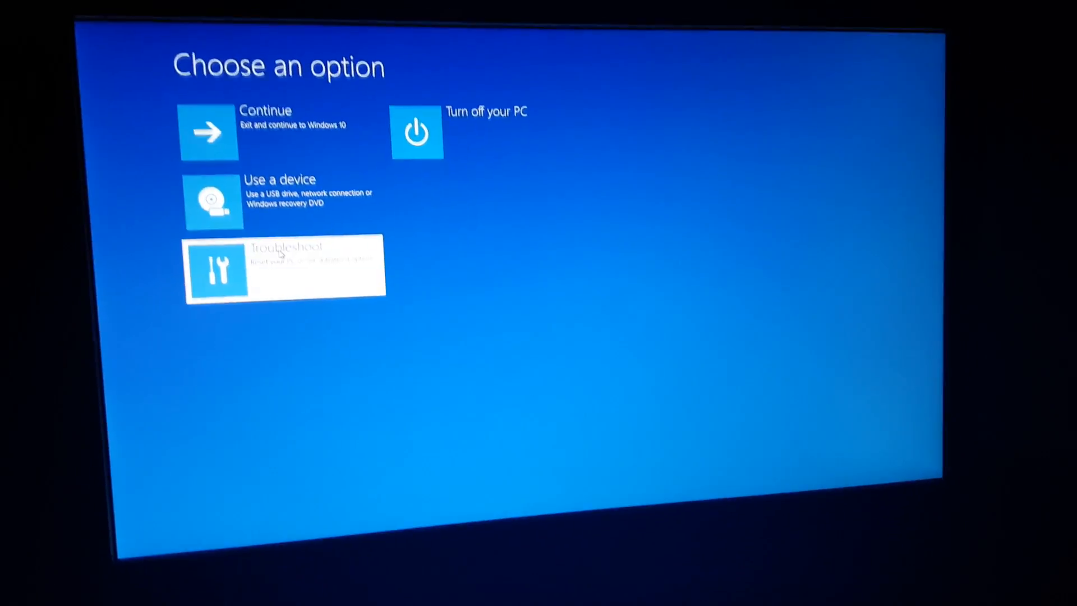
Restart into UEFI firmware via Troubleshoot > Advanced options > UEFI Firmware Settings > Restart.
left_click(282, 268)
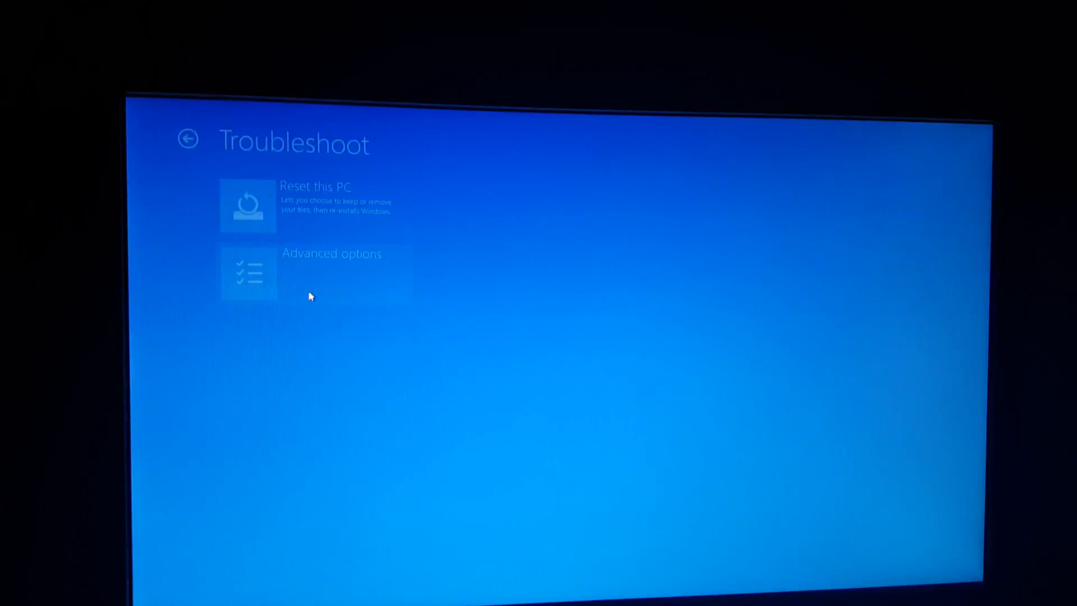
left_click(317, 274)
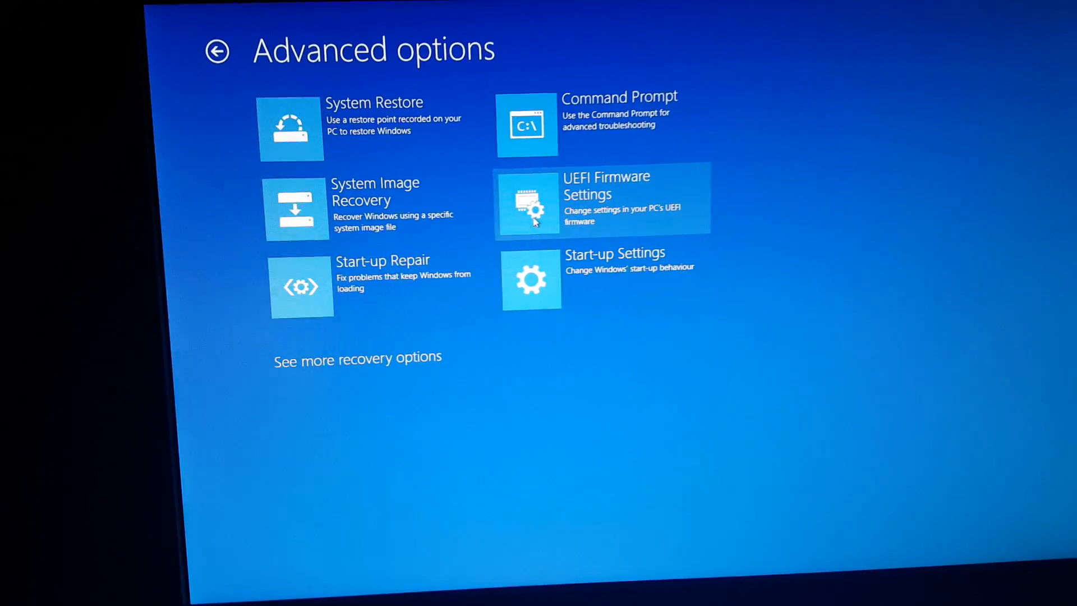
left_click(598, 199)
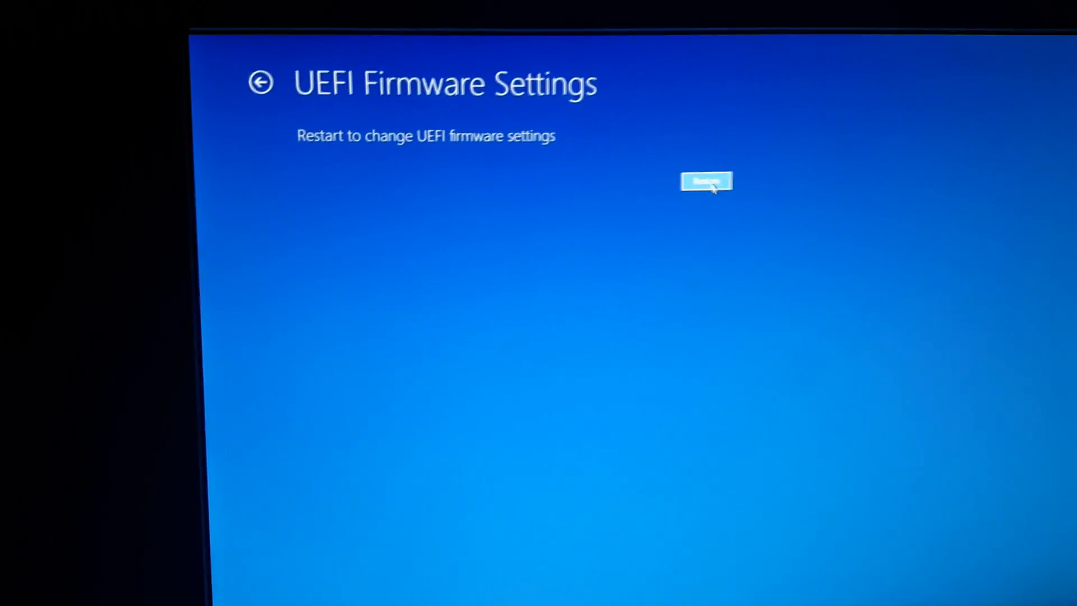
left_click(705, 182)
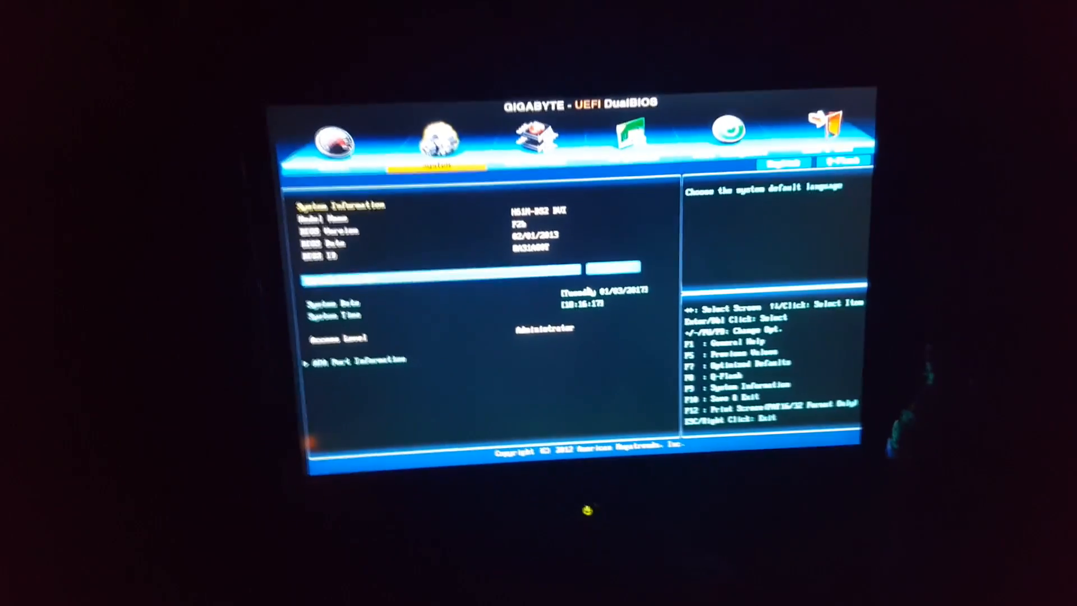